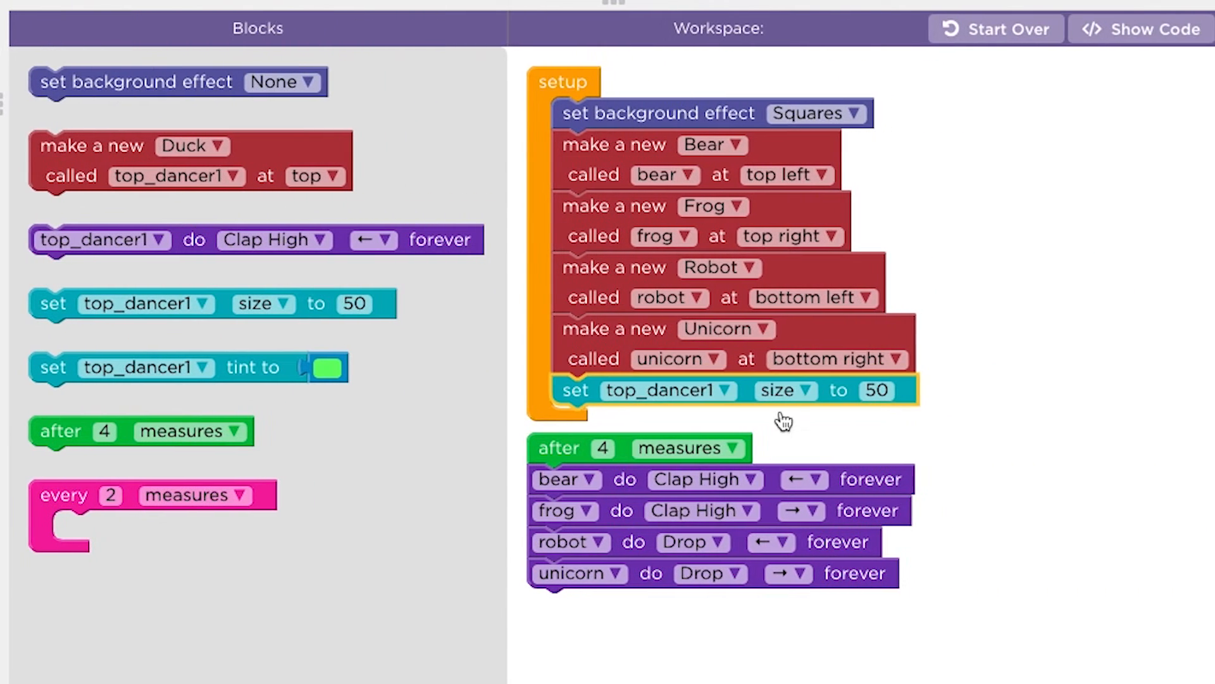
Add a 'set size to 50' block in setup right after the robot dancer is made.
click(662, 390)
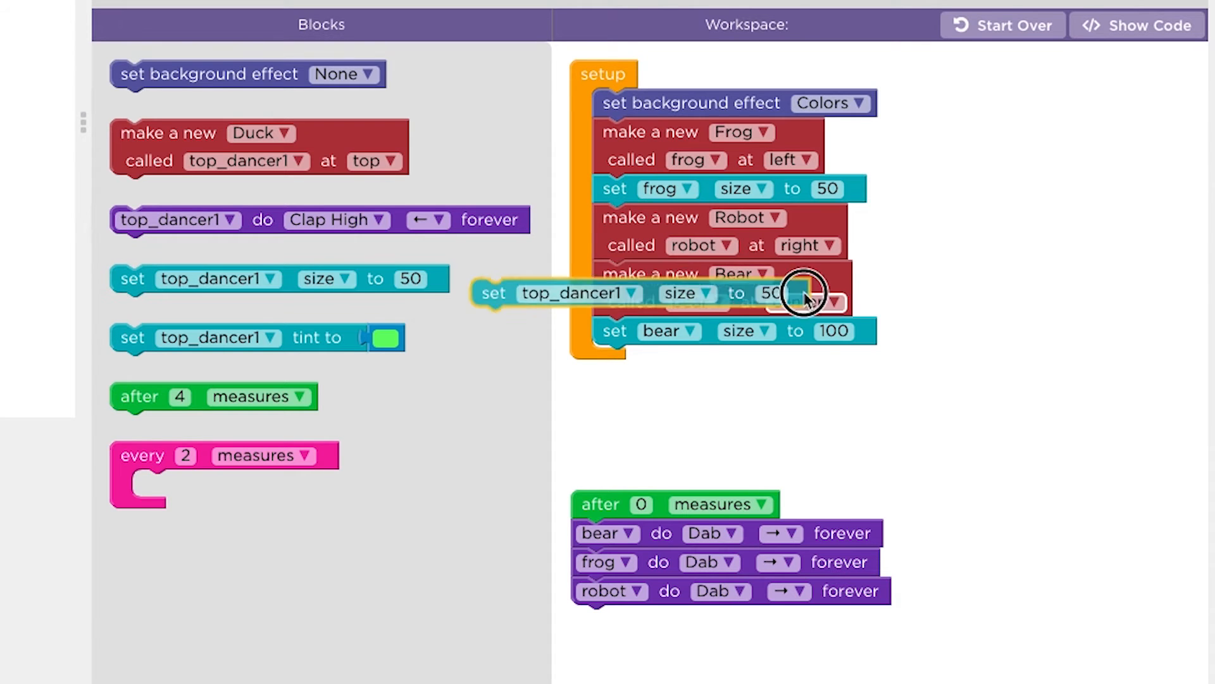
Point the new size-50 block at the robot and run the dance.
click(734, 273)
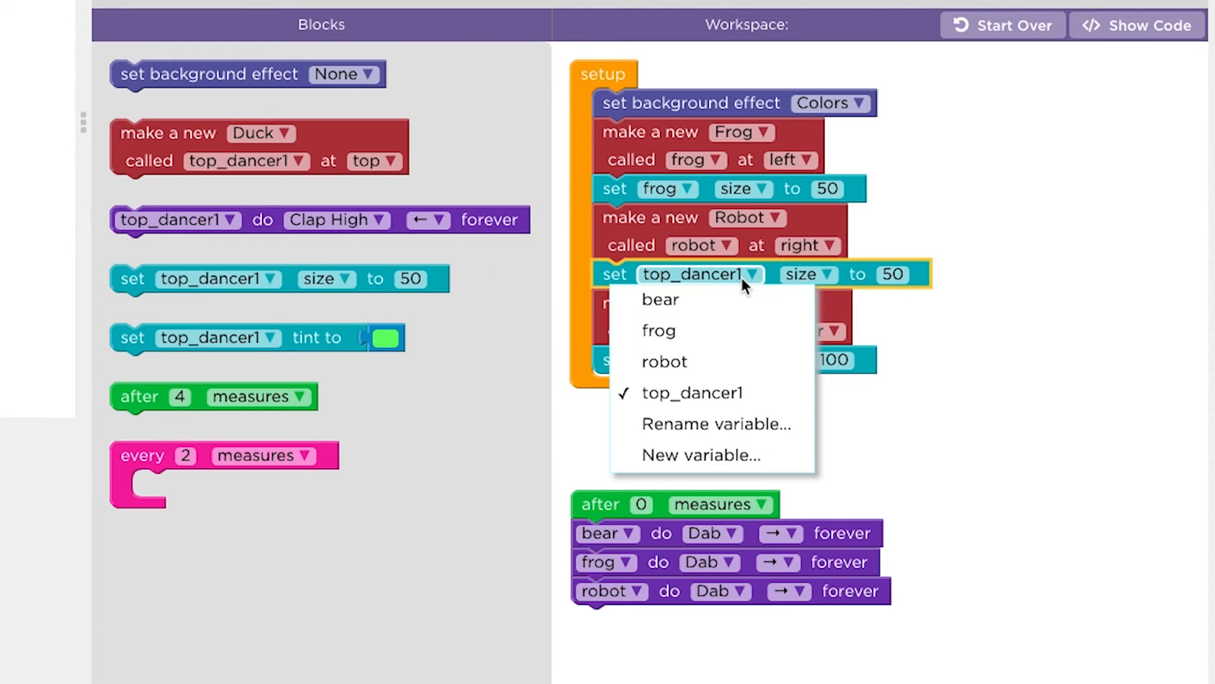
click(664, 360)
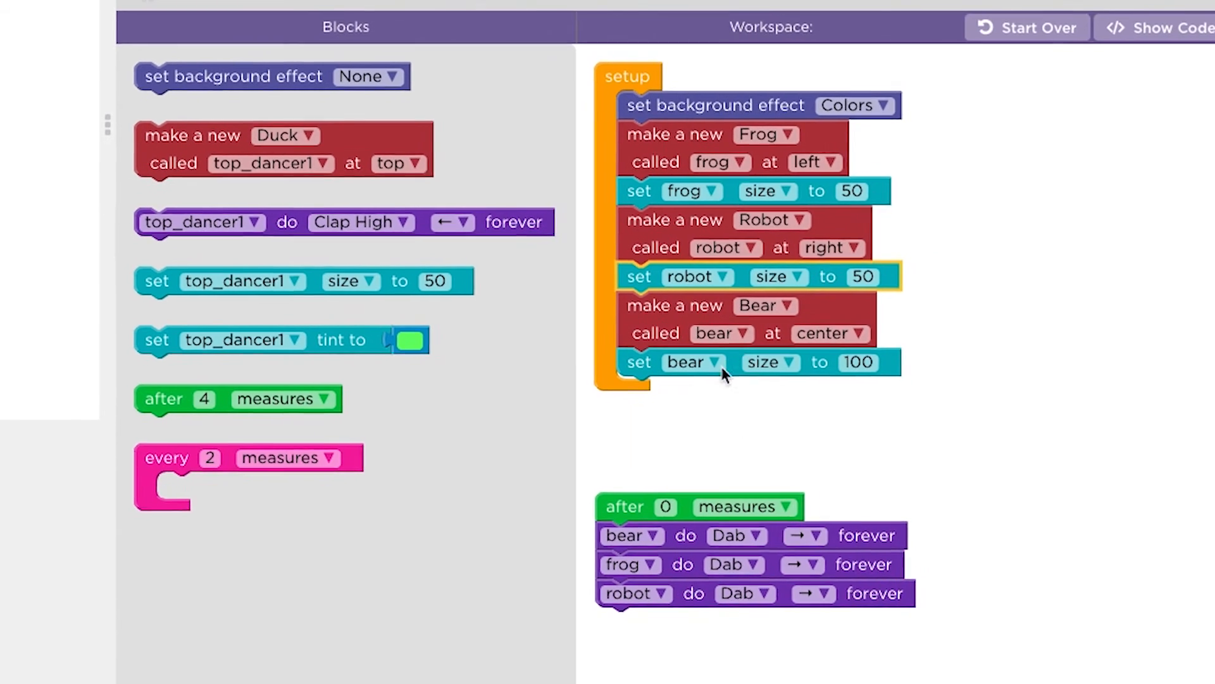
click(73, 488)
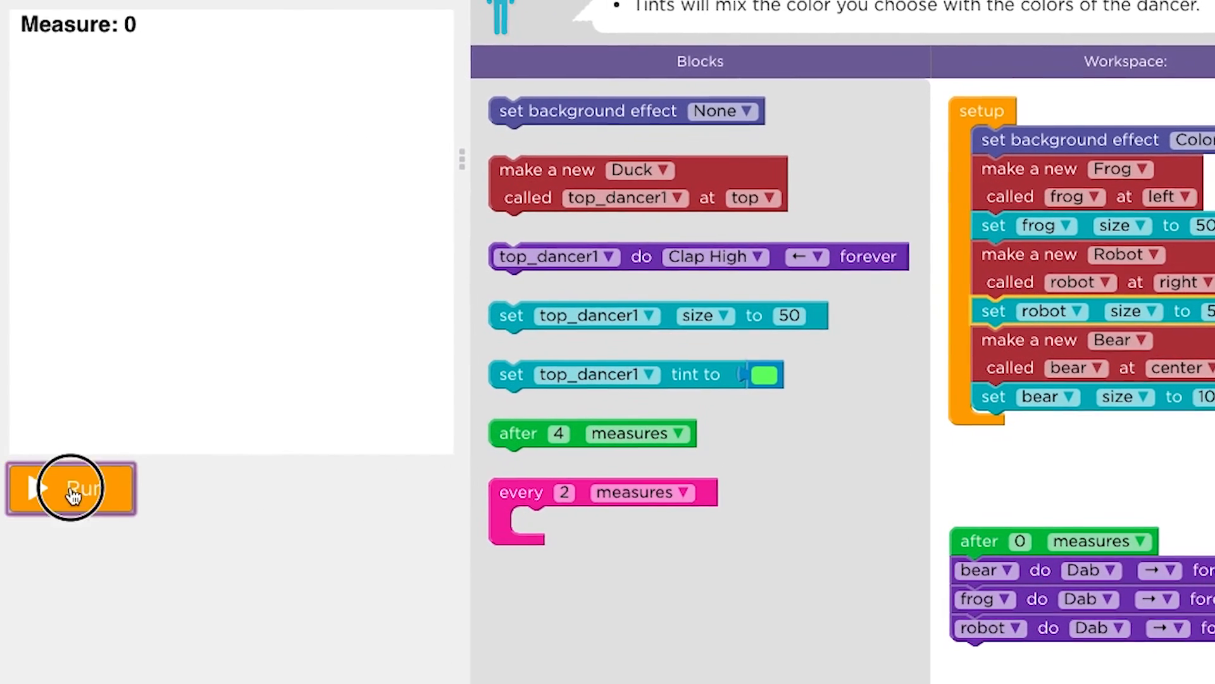
click(70, 487)
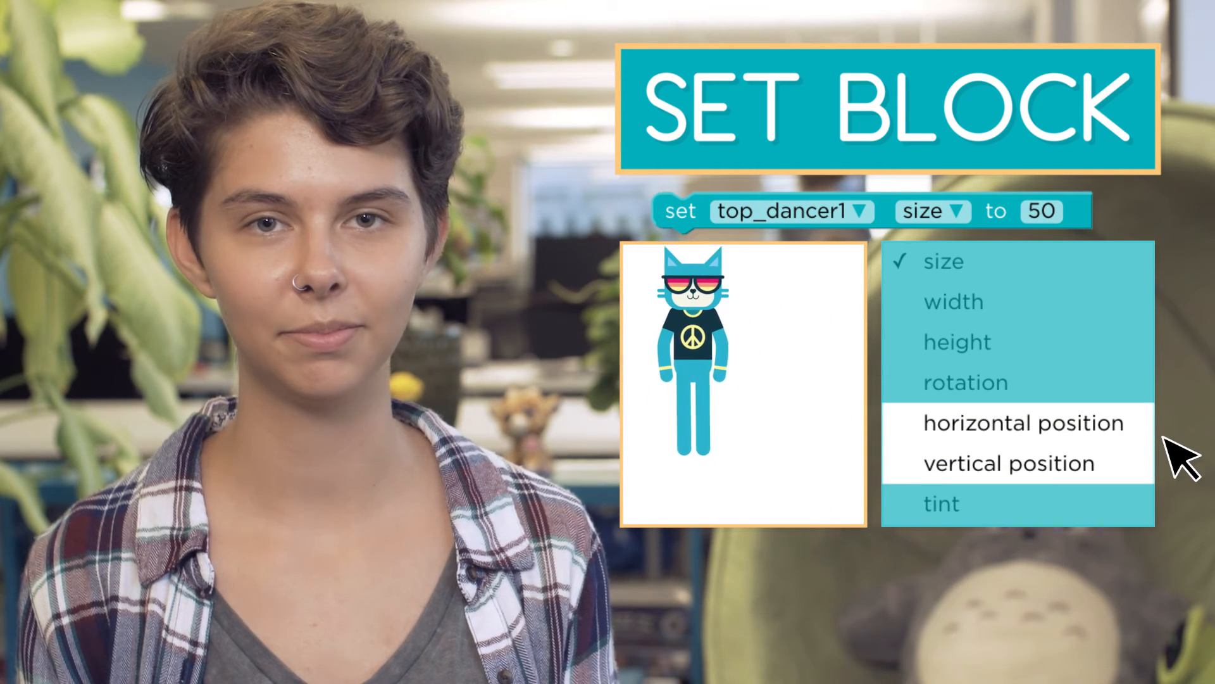
click(941, 502)
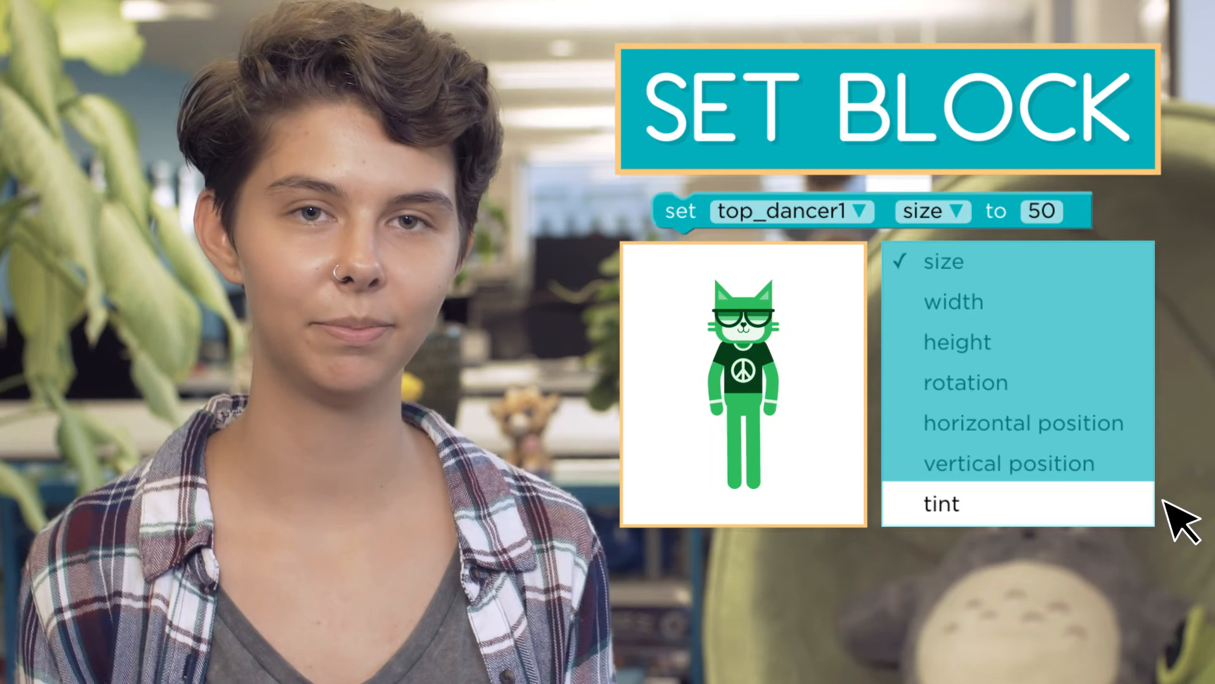